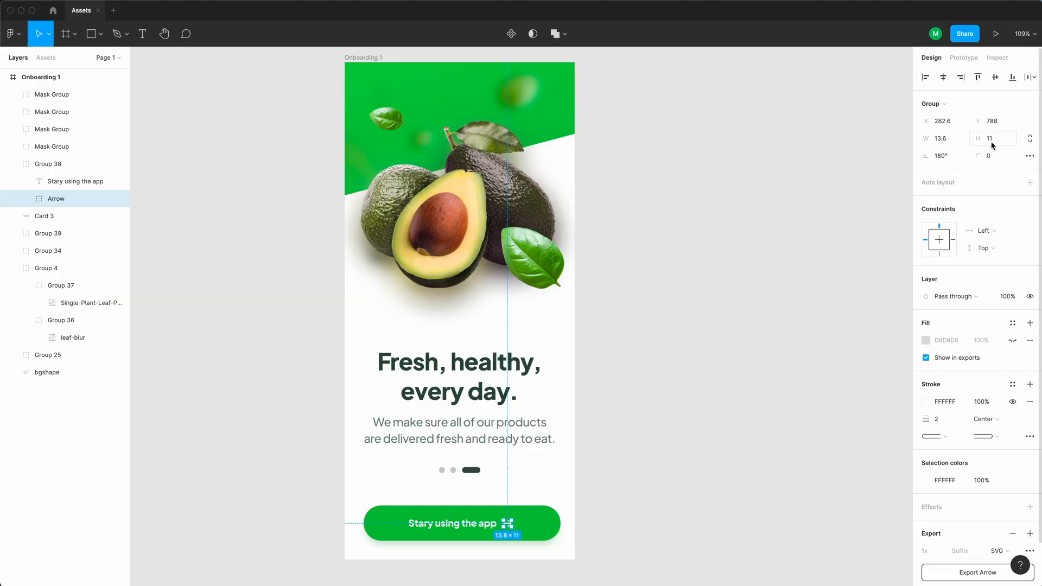
{"action": "mouse_move", "coordinate": [993, 144]}
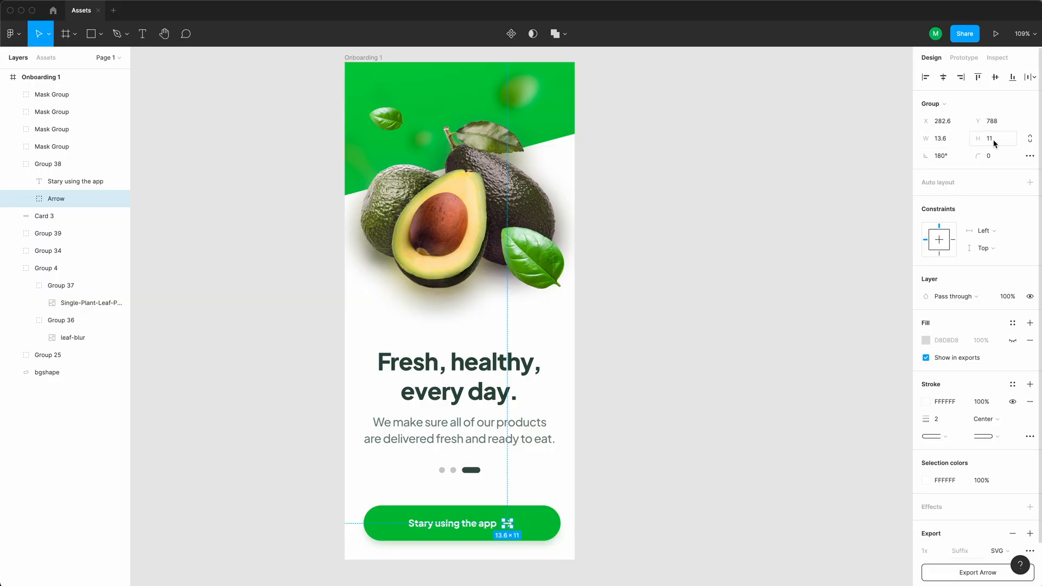
Draw a 16×16 black-filled frame on the empty canvas and paste the copied arrow into it.
{"action": "left_click", "coordinate": [64, 33]}
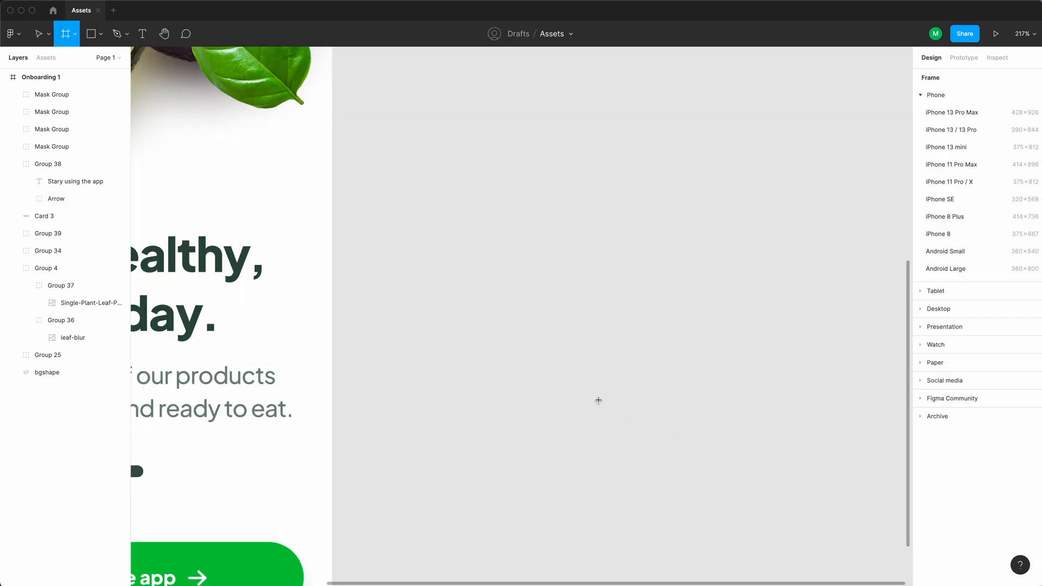
{"action": "left_click_drag", "start_coordinate": [565, 359], "coordinate": [584, 398]}
{"action": "type", "text": "15"}
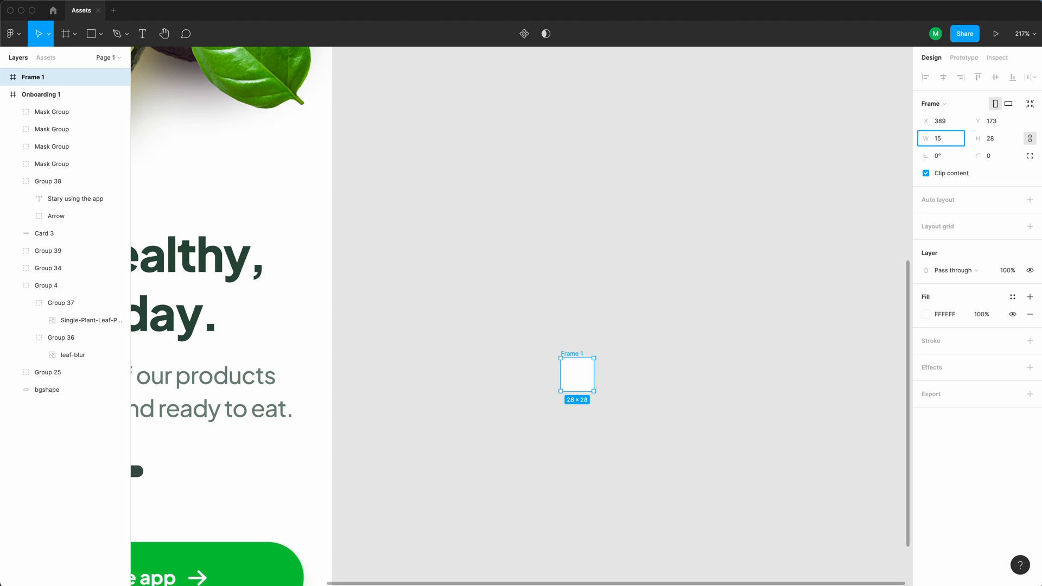
{"action": "type", "text": "16"}
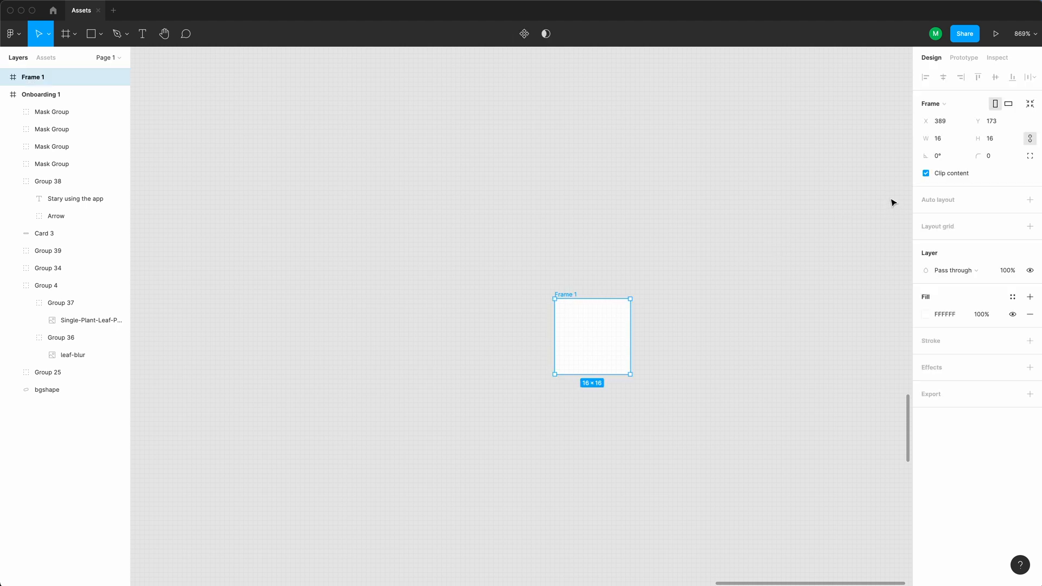
{"action": "left_click", "coordinate": [925, 314]}
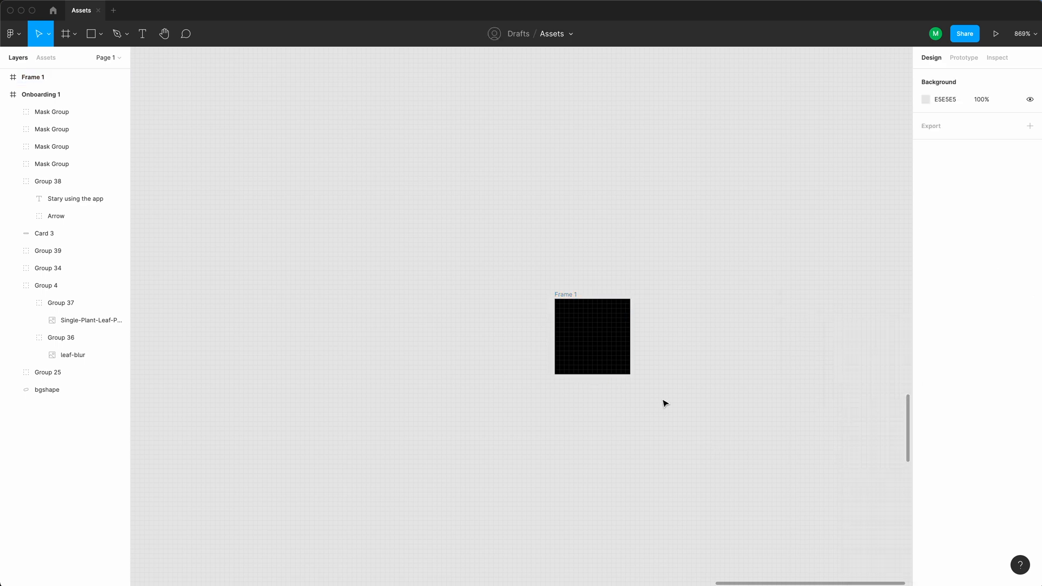
{"action": "key", "text": "cmd+v"}
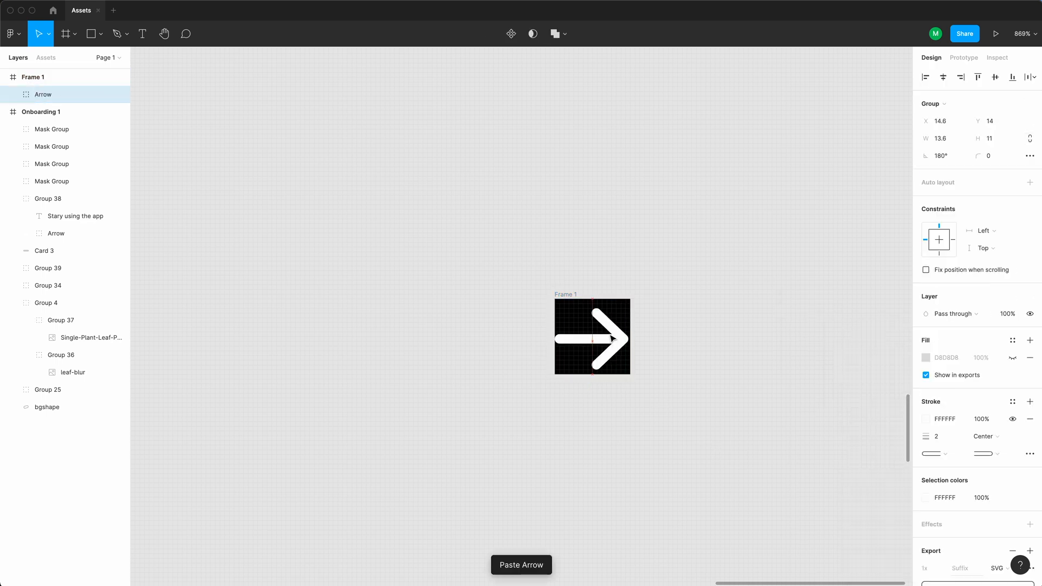
Position the arrow at Y 13.5 inside the frame and remove the frame's black fill.
{"action": "left_click", "coordinate": [592, 335]}
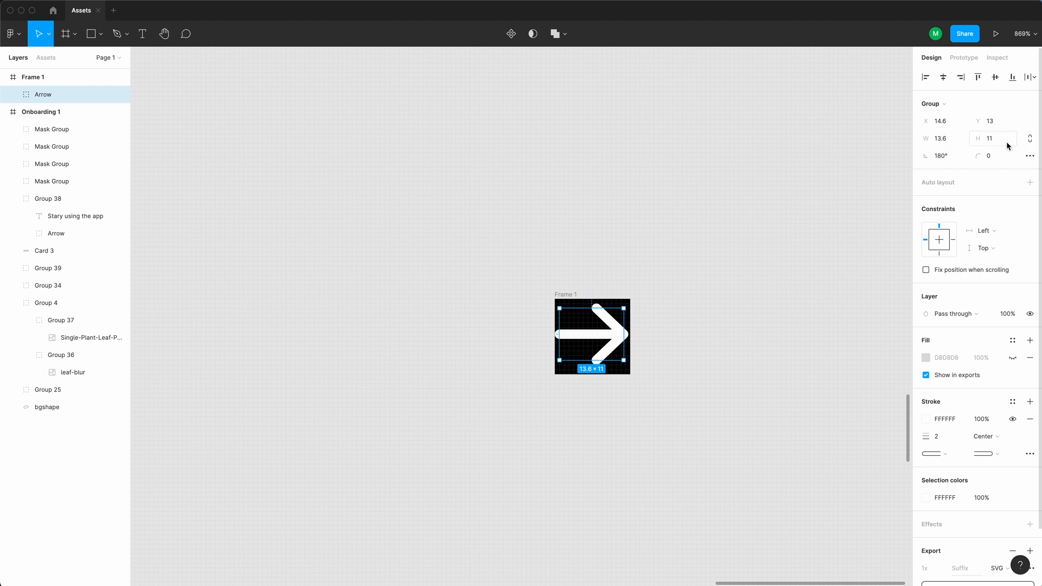
{"action": "left_click", "coordinate": [993, 121]}
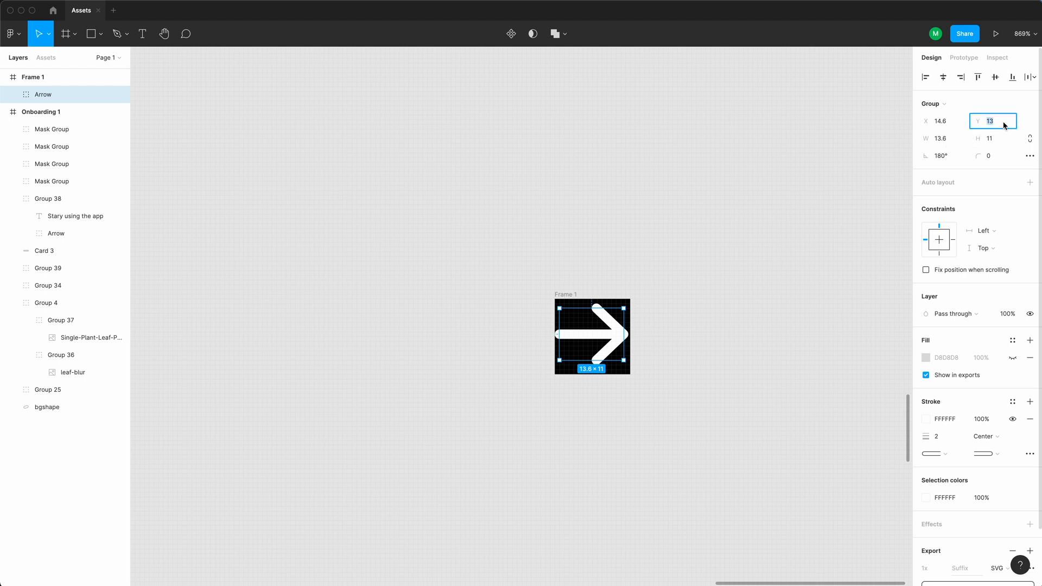
{"action": "type", "text": "13.5"}
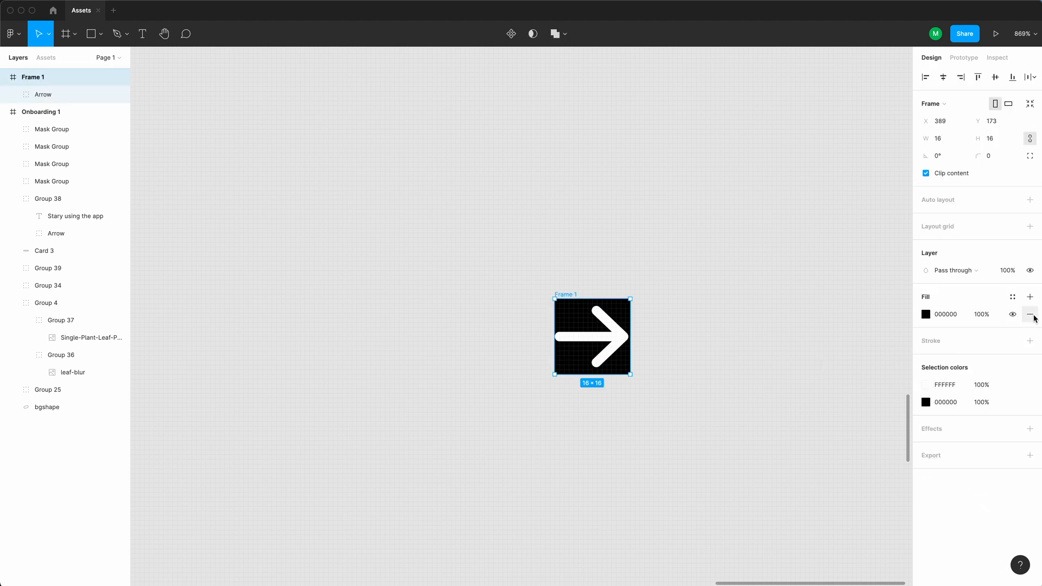
{"action": "left_click", "coordinate": [1030, 314]}
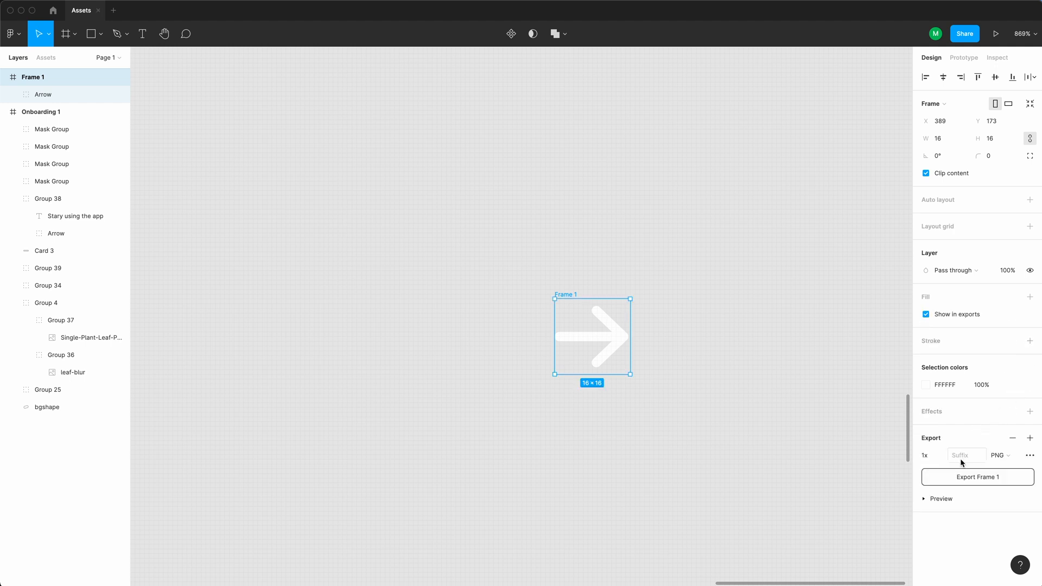
Add an SVG export setting to the frame and rename it Arrow.
{"action": "left_click", "coordinate": [999, 455]}
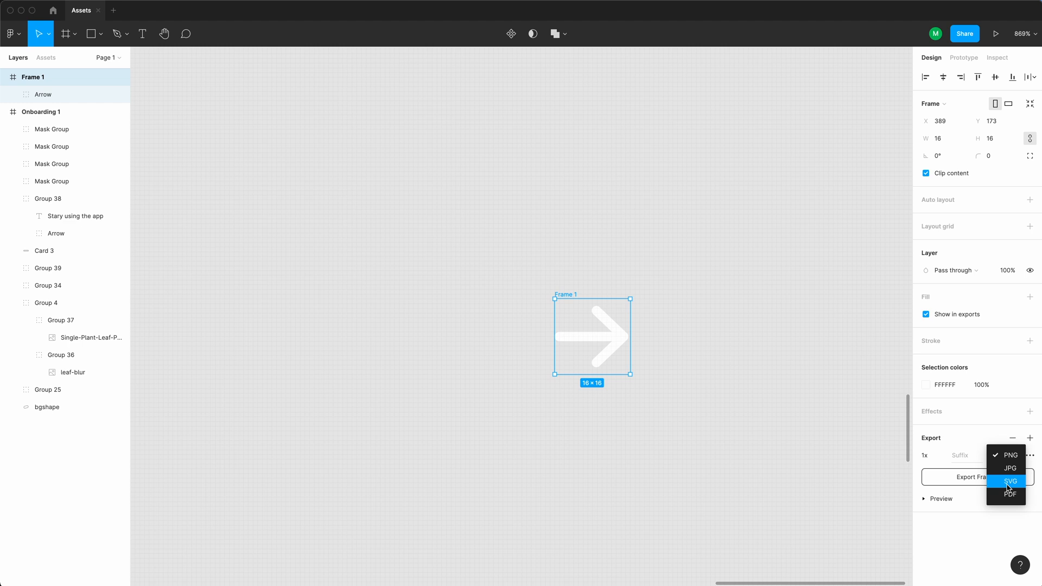
{"action": "left_click", "coordinate": [1009, 480]}
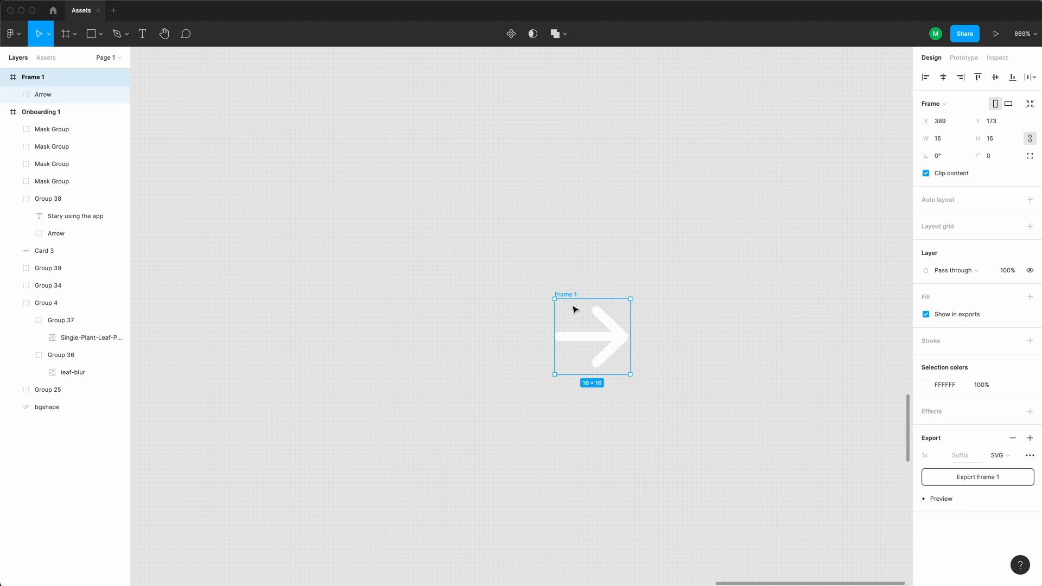
{"action": "double_click", "coordinate": [35, 76]}
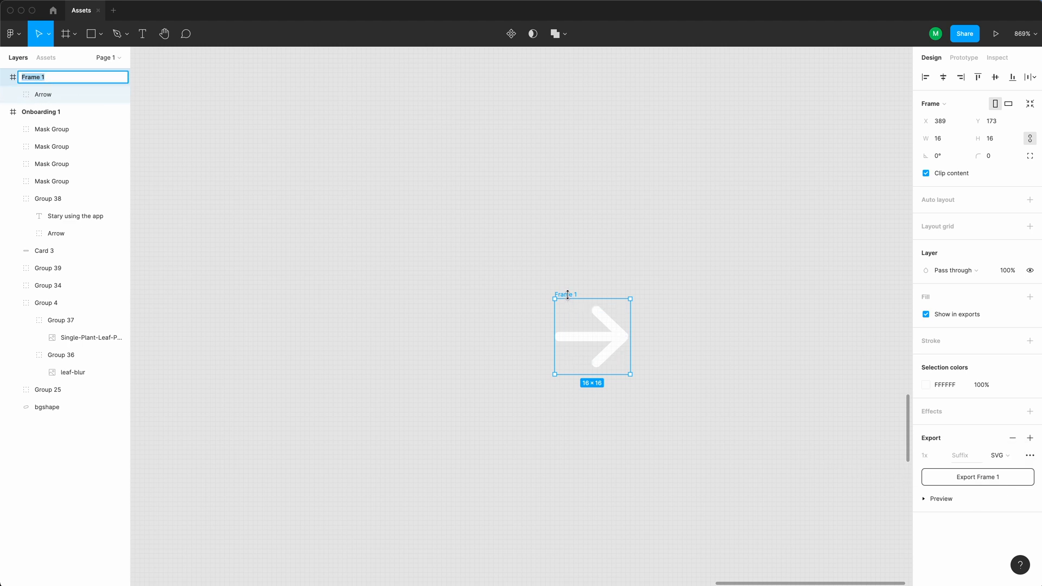
{"action": "type", "text": "Arrow"}
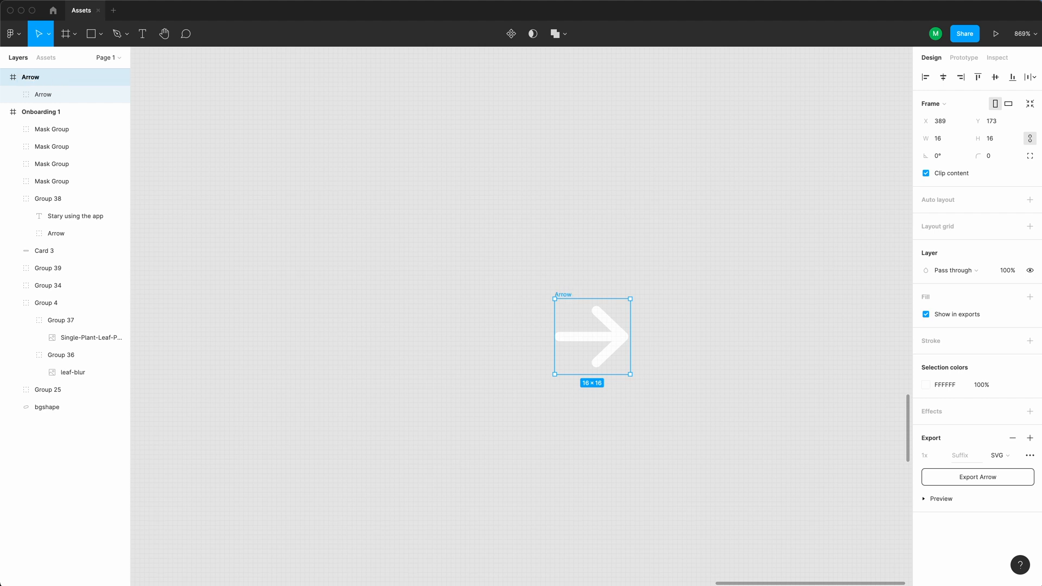
{"action": "mouse_move", "coordinate": [981, 484]}
{"action": "type", "text": "Leaf-with-Shadow"}
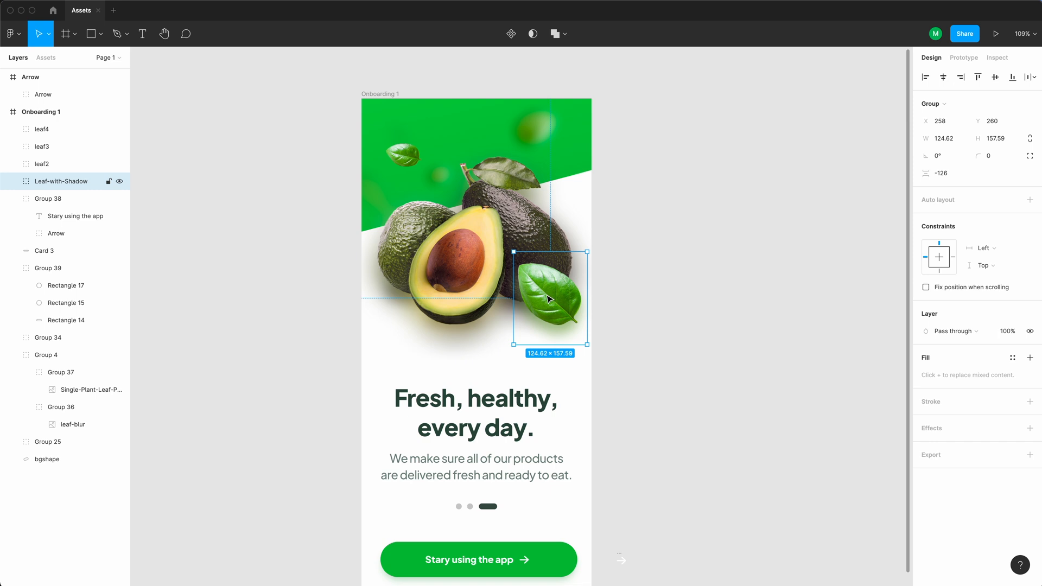
Paste the shadowed leaf group, wrap it in a frame and size the frame 160×160.
{"action": "key", "text": "cmd+v"}
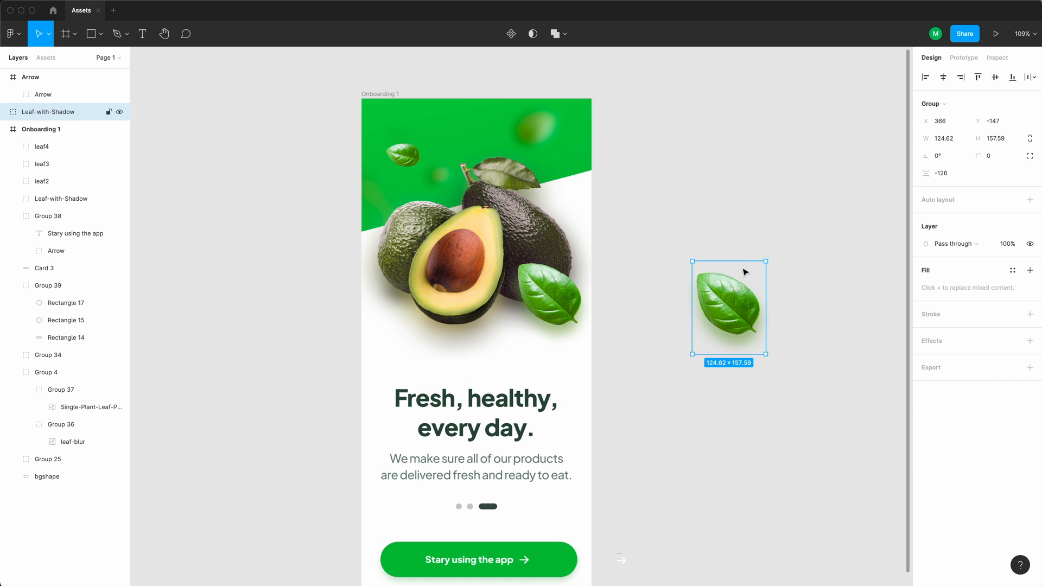
{"action": "mouse_move", "coordinate": [745, 273]}
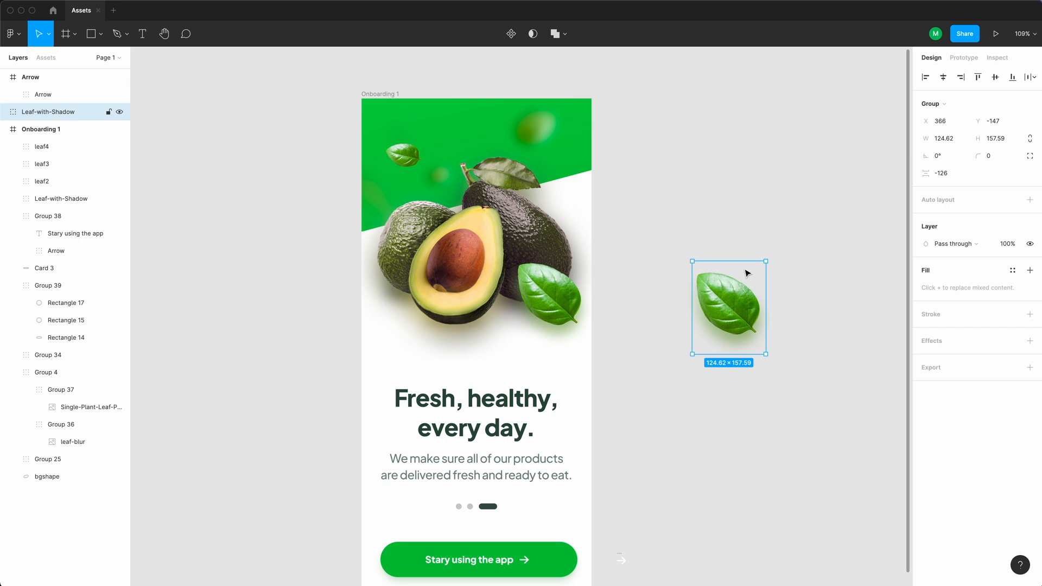
{"action": "mouse_move", "coordinate": [777, 301]}
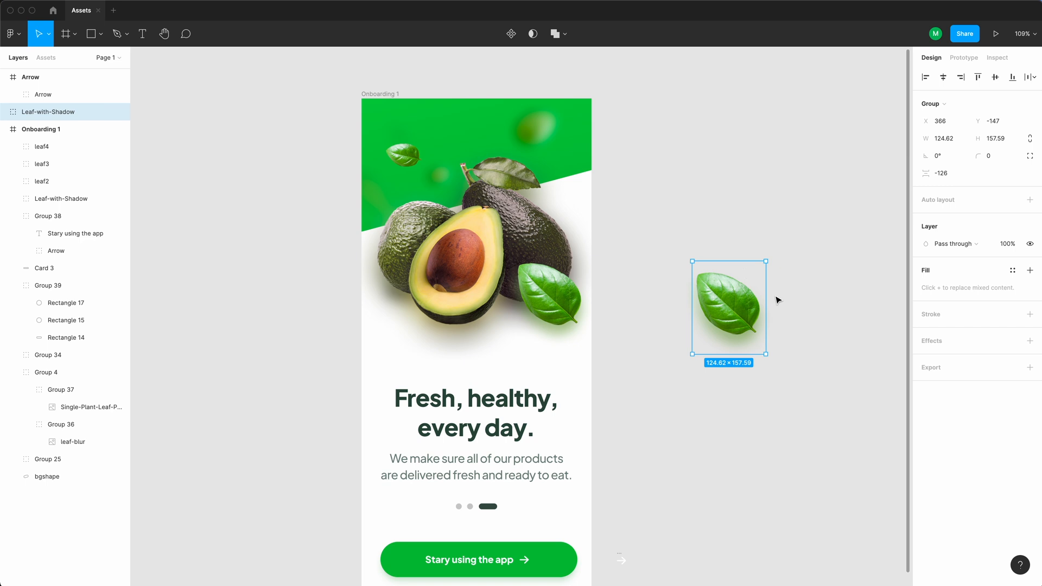
{"action": "left_click", "coordinate": [64, 34]}
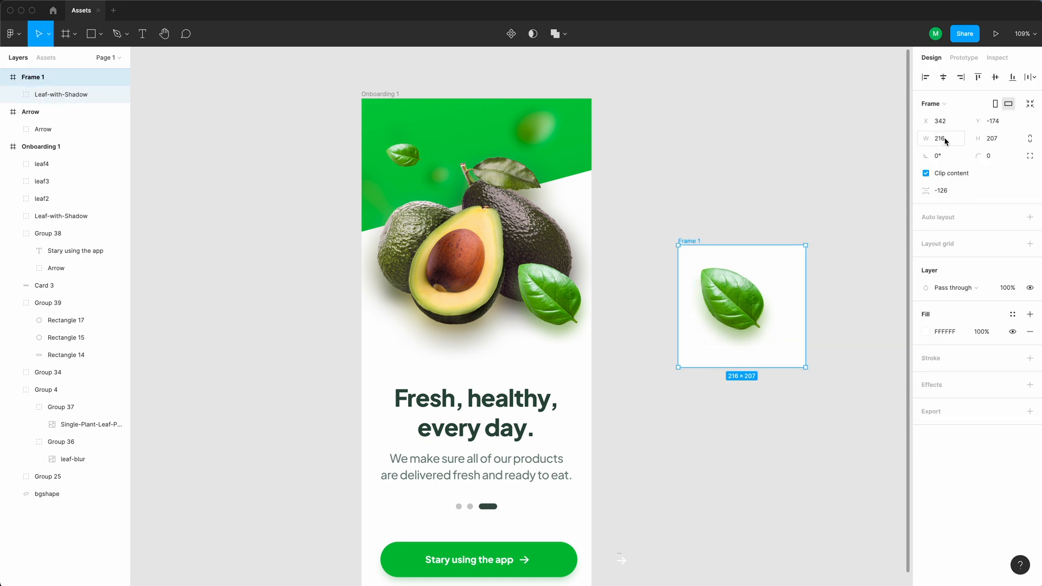
{"action": "left_click", "coordinate": [941, 137]}
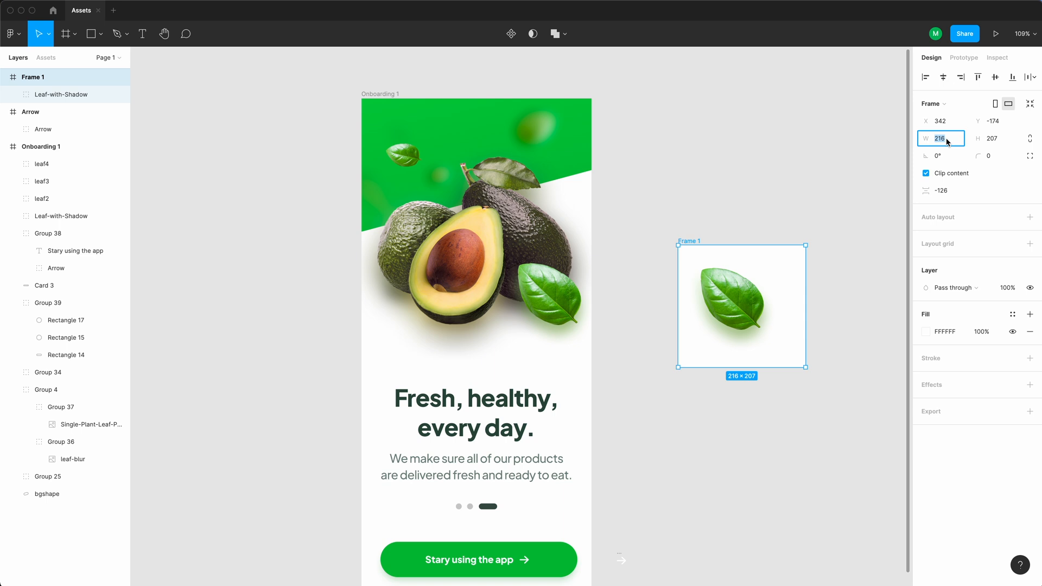
{"action": "type", "text": "160"}
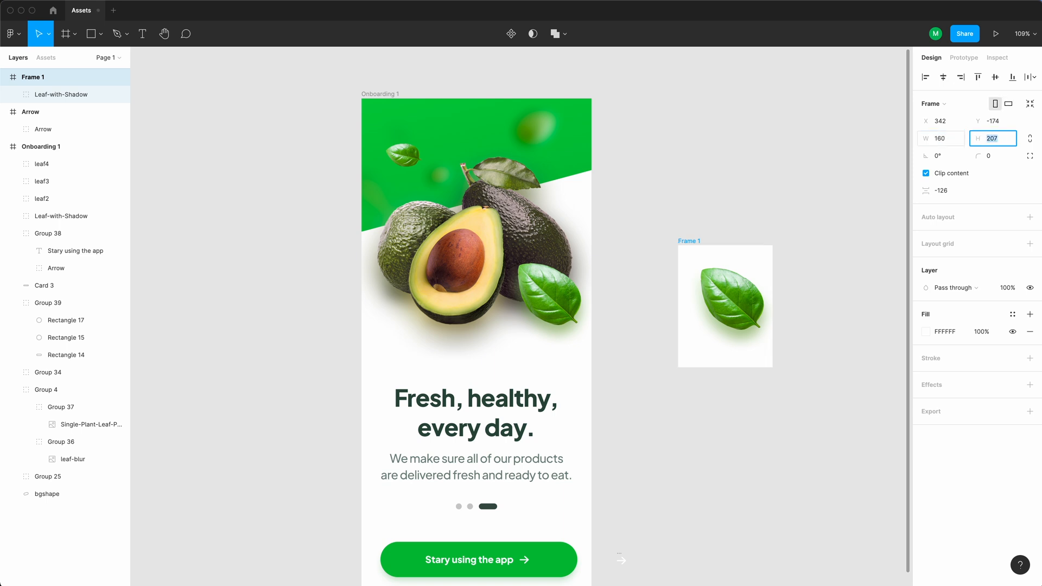
{"action": "type", "text": "160"}
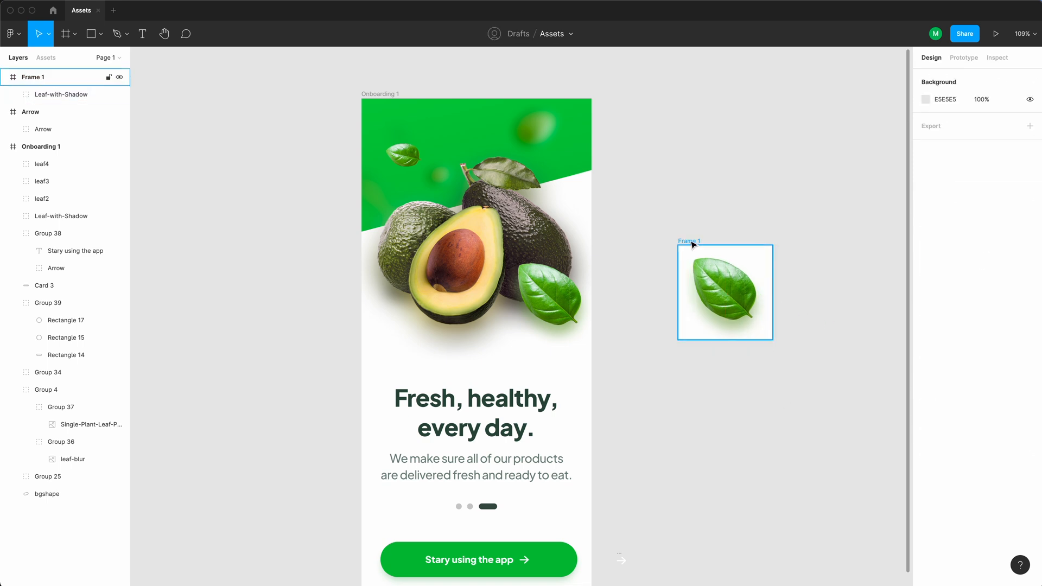
Rename the new frame Leaf-with-Shadow and add a PNG export setting.
{"action": "double_click", "coordinate": [34, 76]}
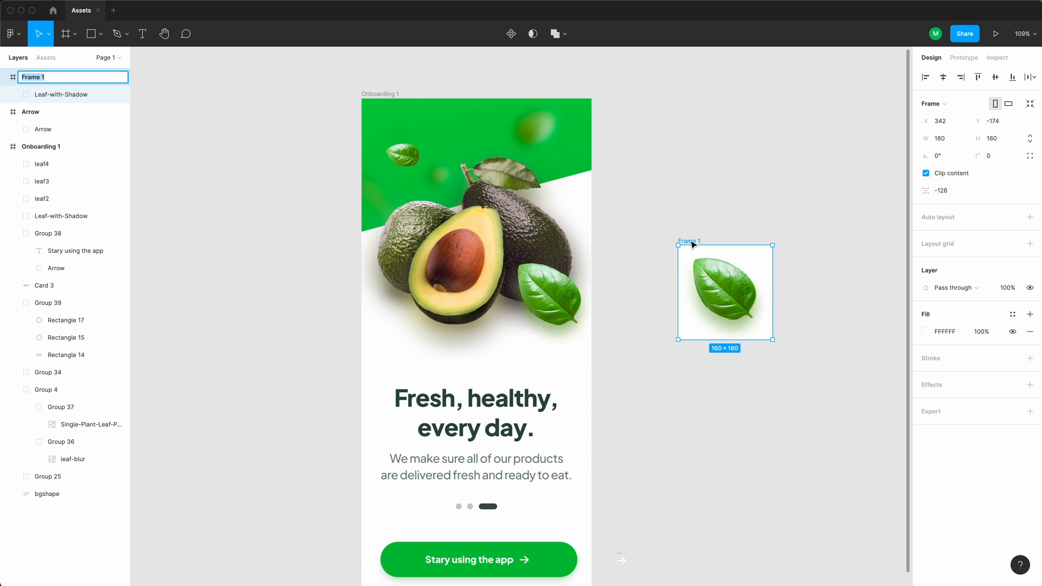
{"action": "type", "text": "Leaf-"}
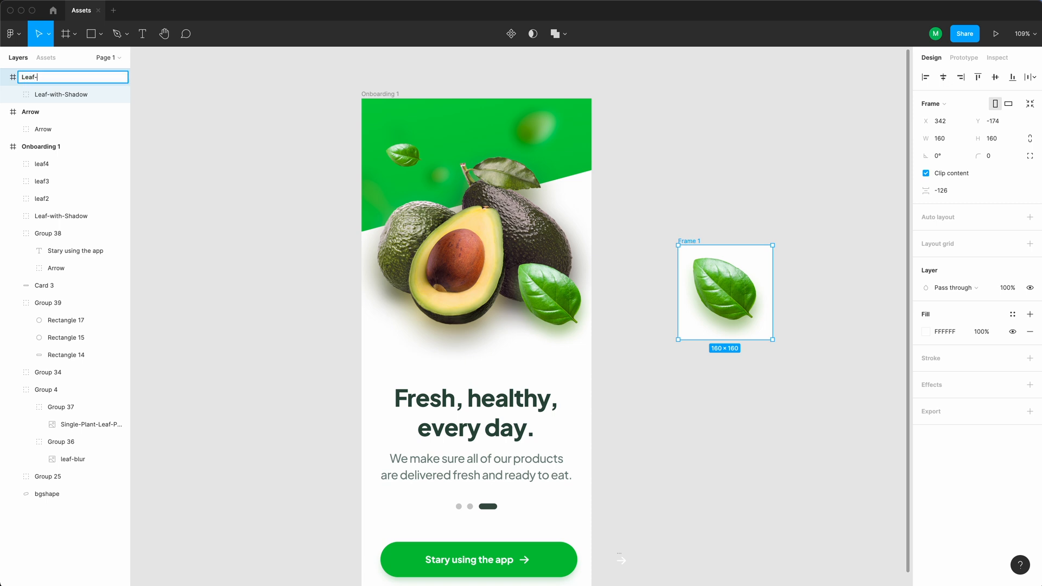
{"action": "type", "text": "with-Shadow"}
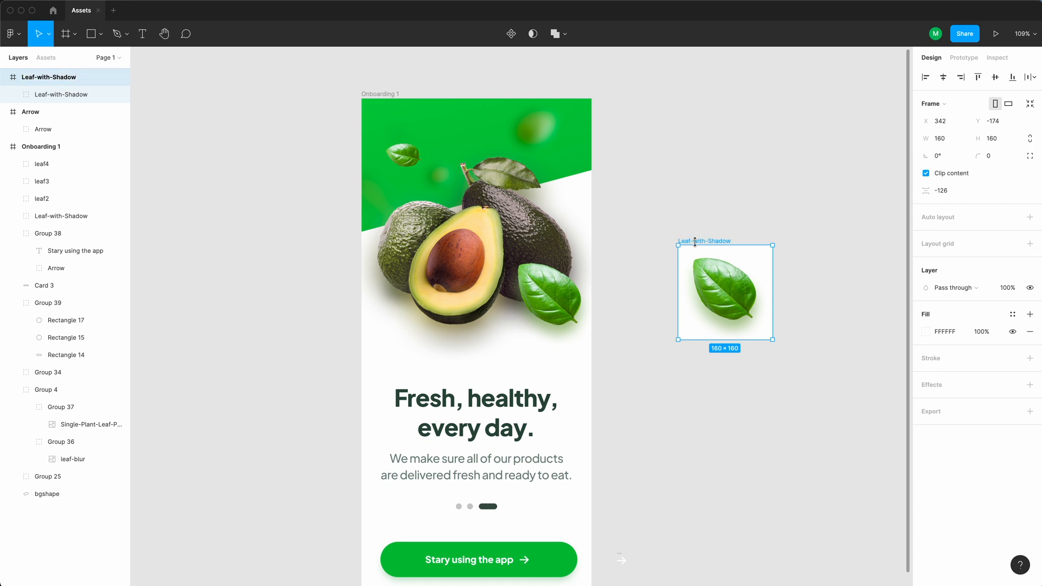
{"action": "left_click", "coordinate": [1031, 410]}
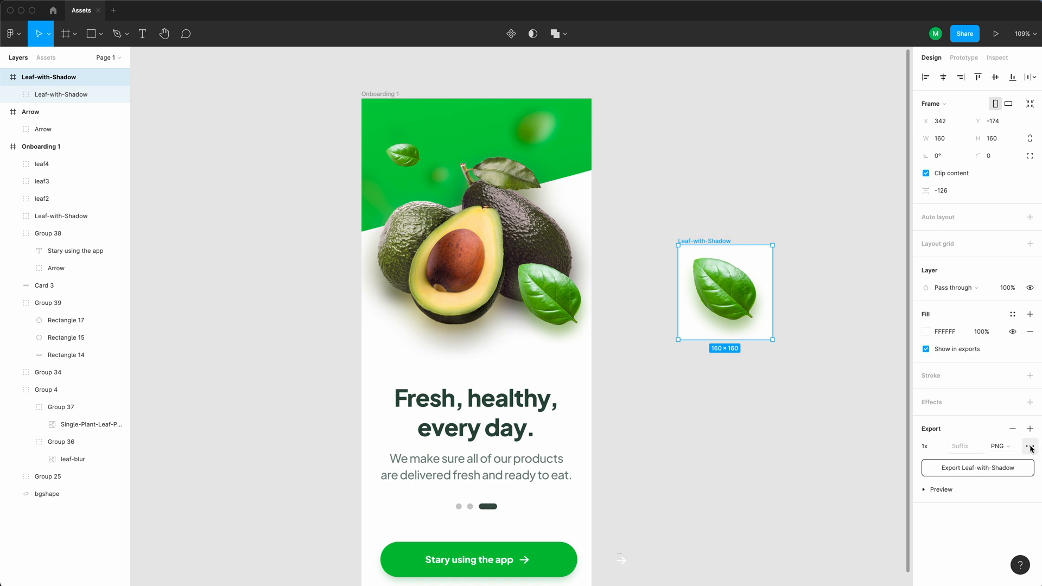
Add 2x and 3x PNG export rows alongside the 1x setting on the Leaf-with-Shadow frame.
{"action": "left_click", "coordinate": [1030, 428]}
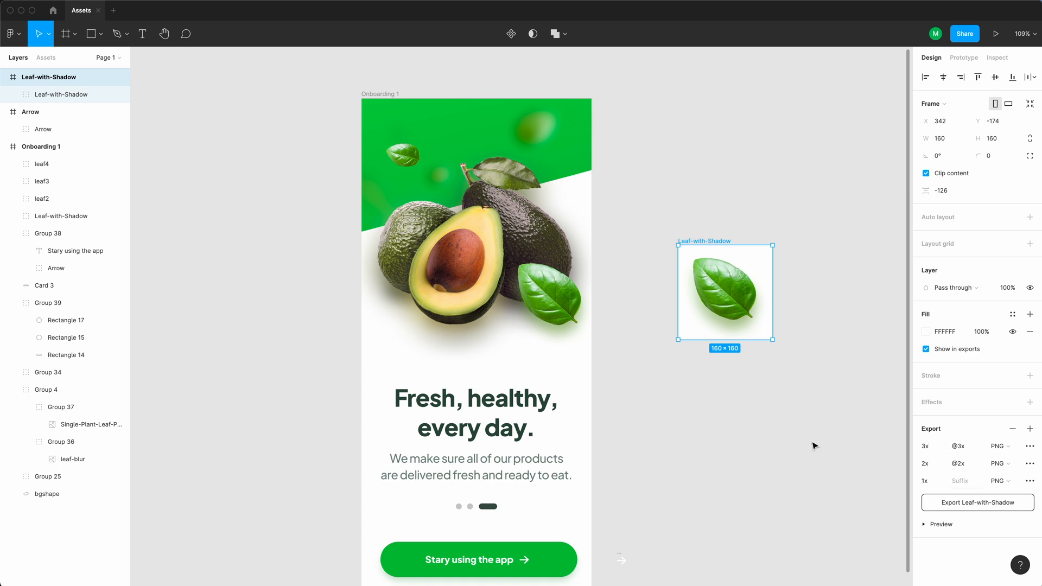
{"action": "mouse_move", "coordinate": [743, 311]}
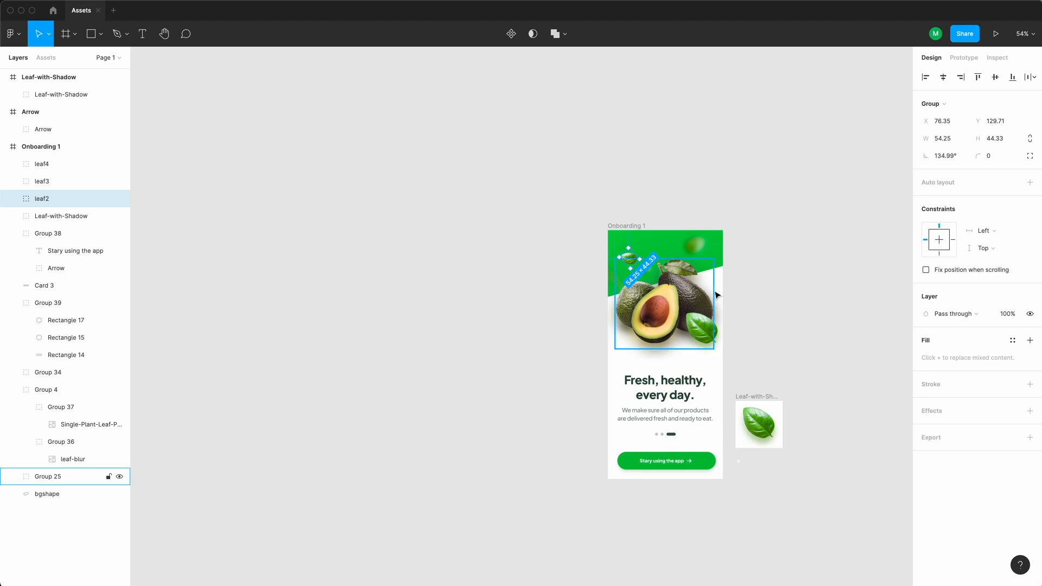
Duplicate the Leaf-with-Shadow frame and rename the copy Leaf.
{"action": "left_click", "coordinate": [42, 182]}
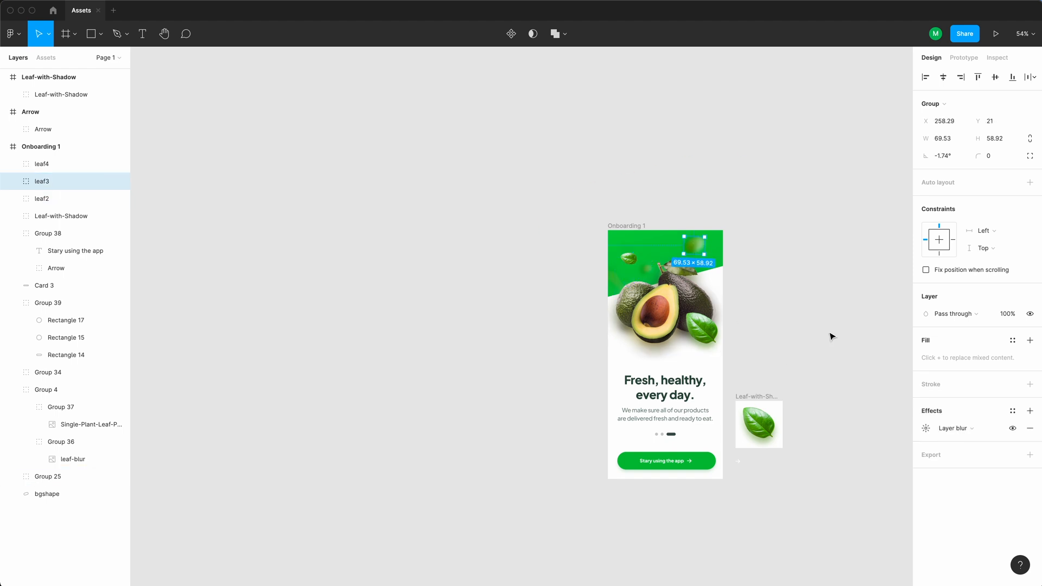
{"action": "left_click", "coordinate": [758, 425]}
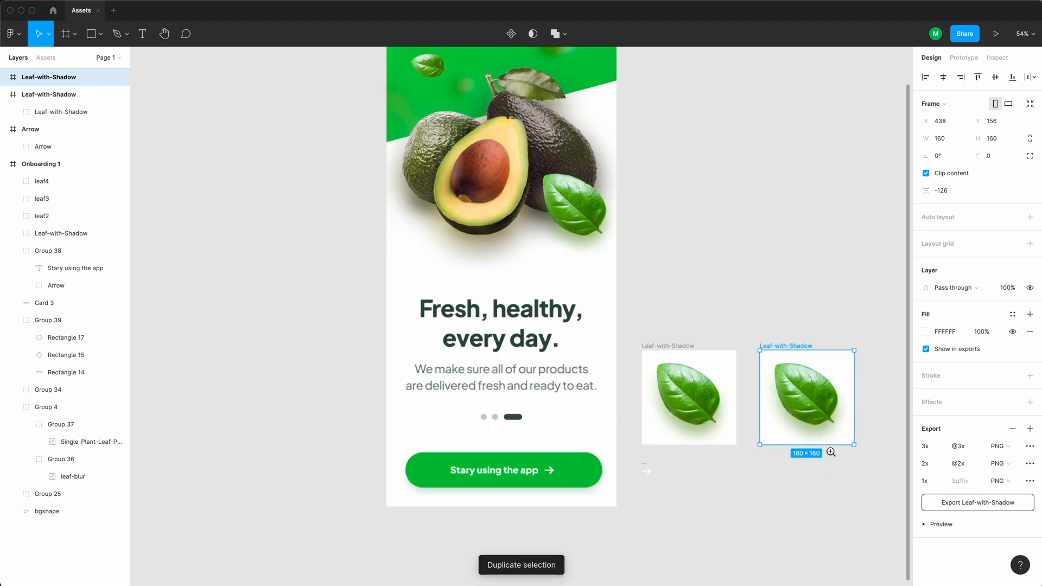
{"action": "double_click", "coordinate": [47, 76]}
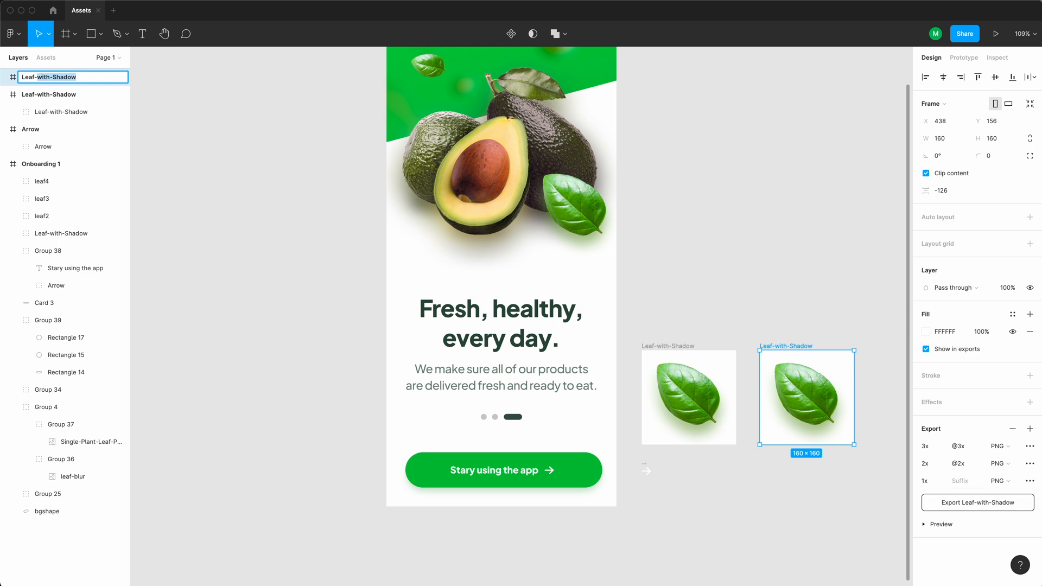
{"action": "type", "text": "Leaf"}
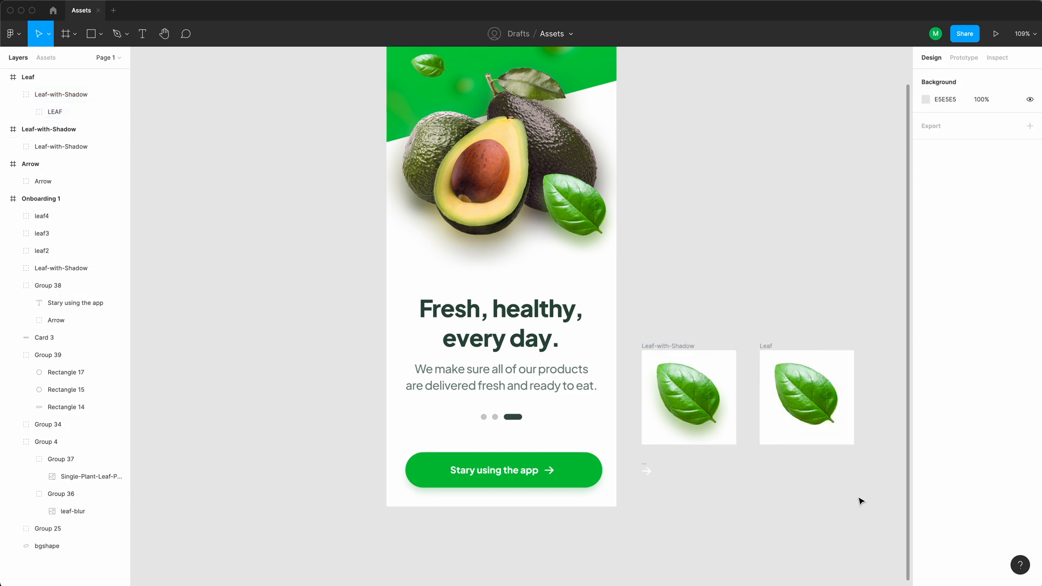
Select the leaf group inside the Leaf frame to remove its shadow layer.
{"action": "left_click", "coordinate": [805, 397]}
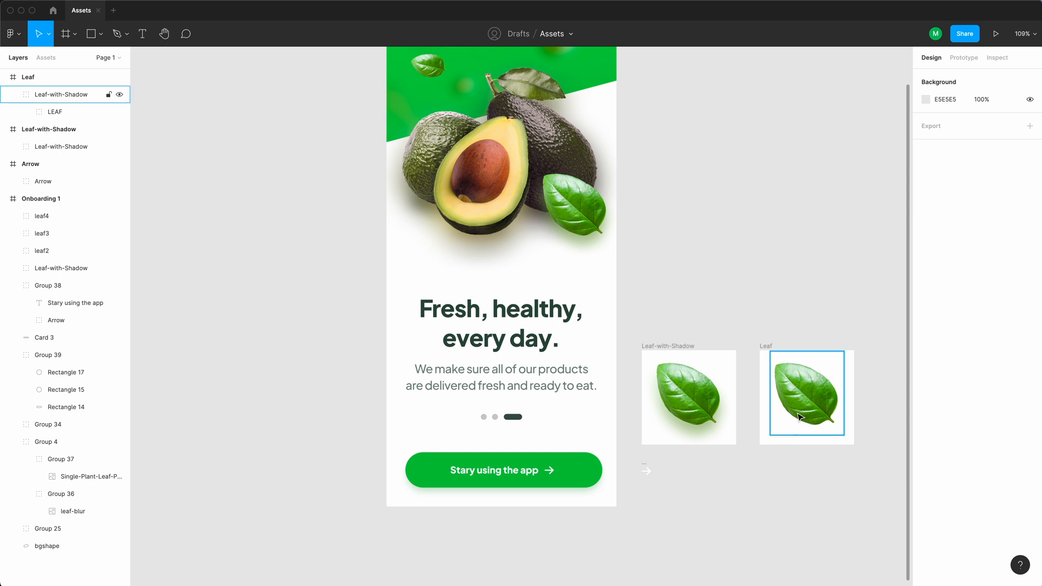
{"action": "left_click", "coordinate": [805, 395]}
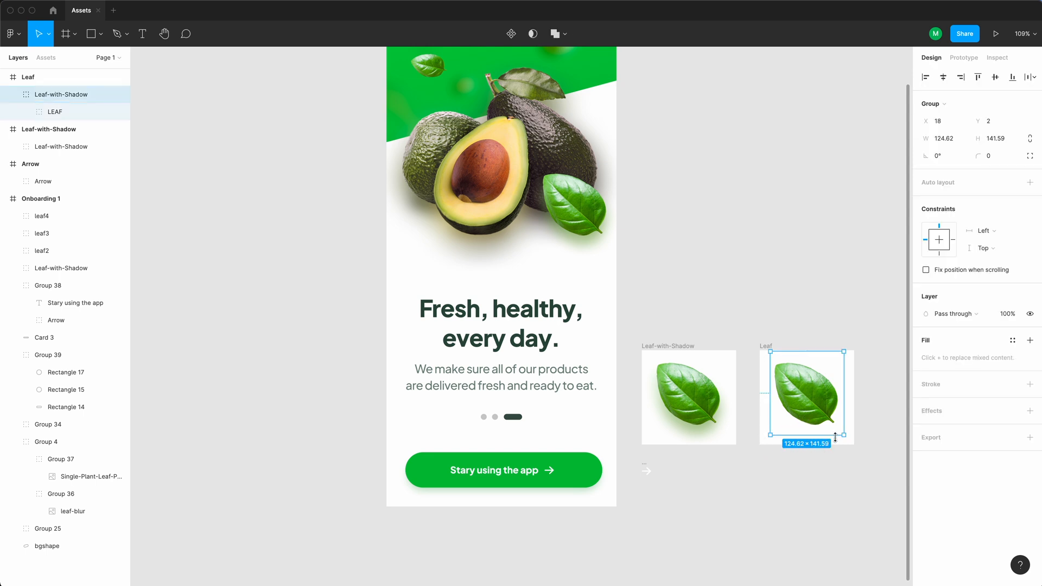
{"action": "left_click", "coordinate": [688, 397]}
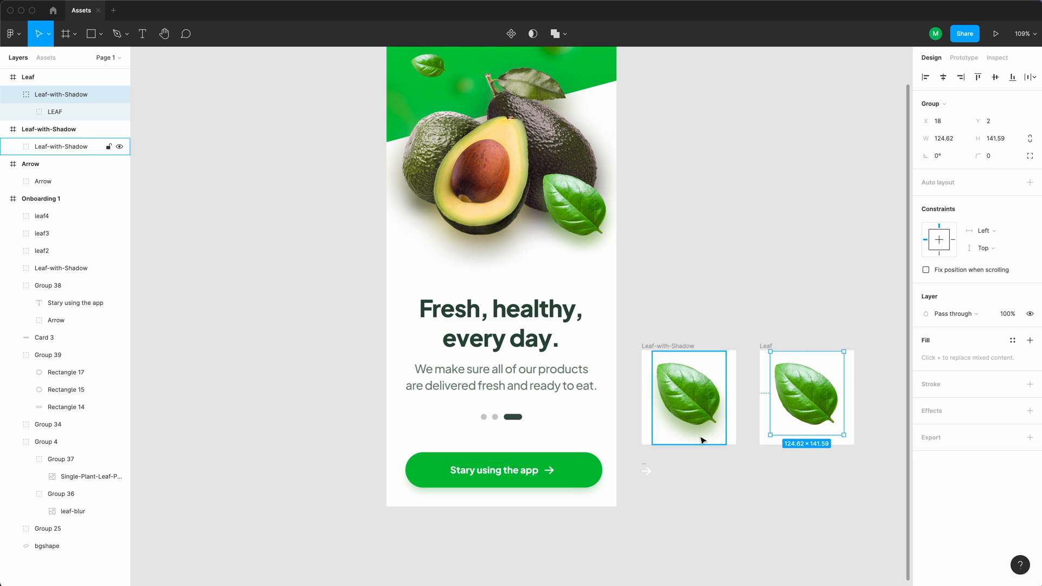